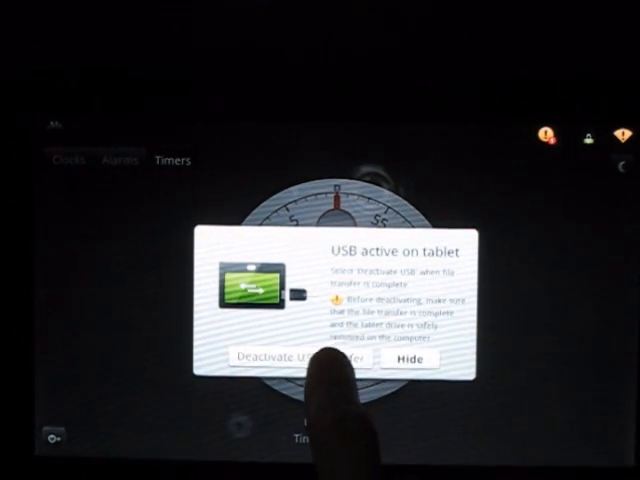
Deactivate USB storage in the 'USB active on tablet' dialog
{"action": "left_click", "coordinate": [298, 358]}
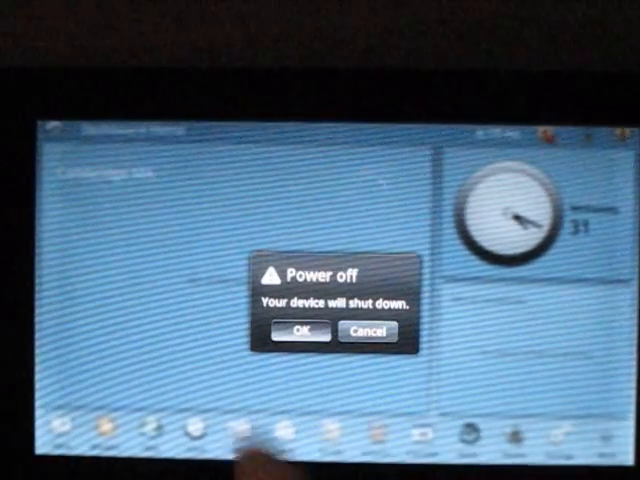
Confirm OK in the Power off dialog to shut the tablet down
{"action": "left_click", "coordinate": [308, 330]}
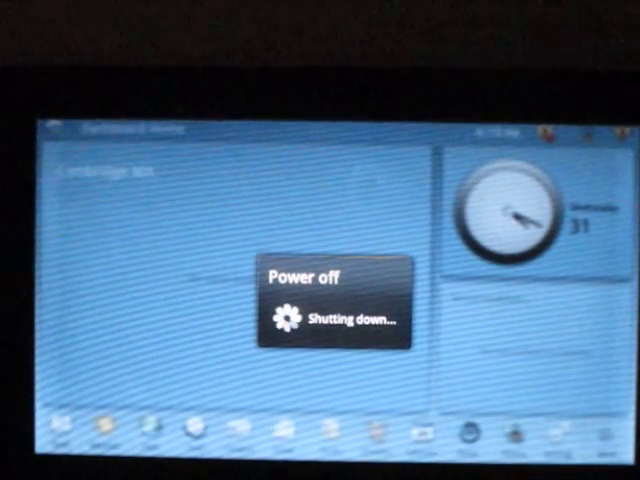